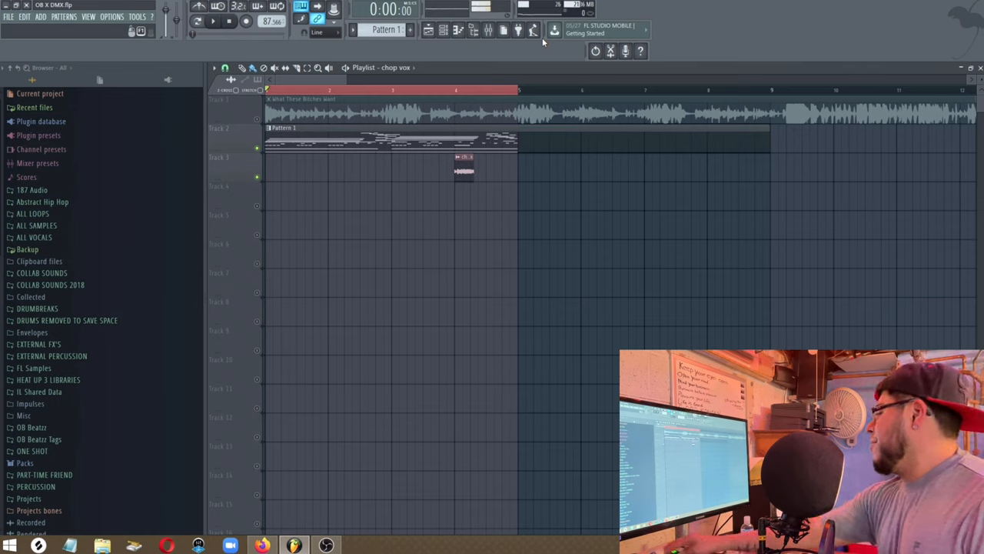
Step: Play and stop the vocal flip, then open OB X DMX - DRILL, play its pattern and stop
{"action": "left_click", "coordinate": [213, 21]}
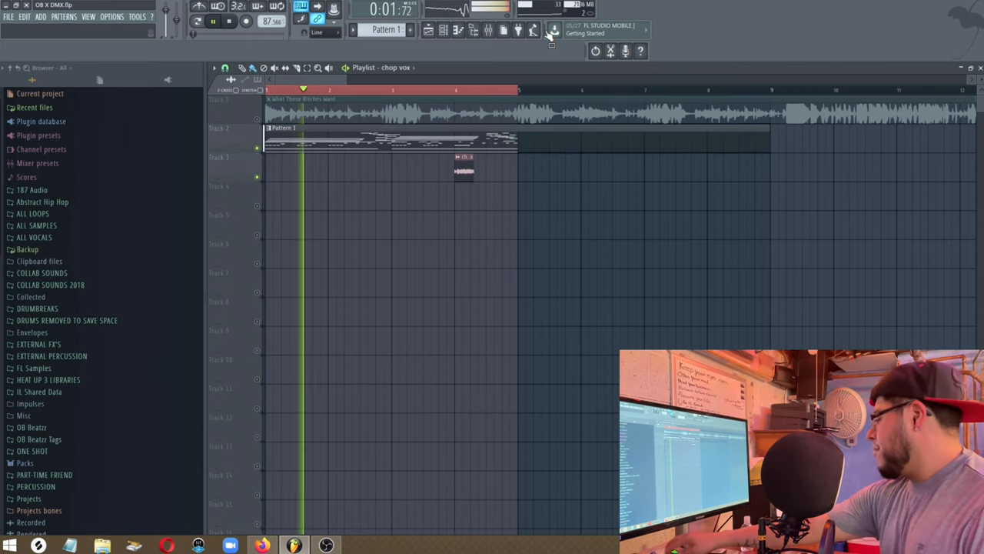
{"action": "left_click", "coordinate": [229, 21]}
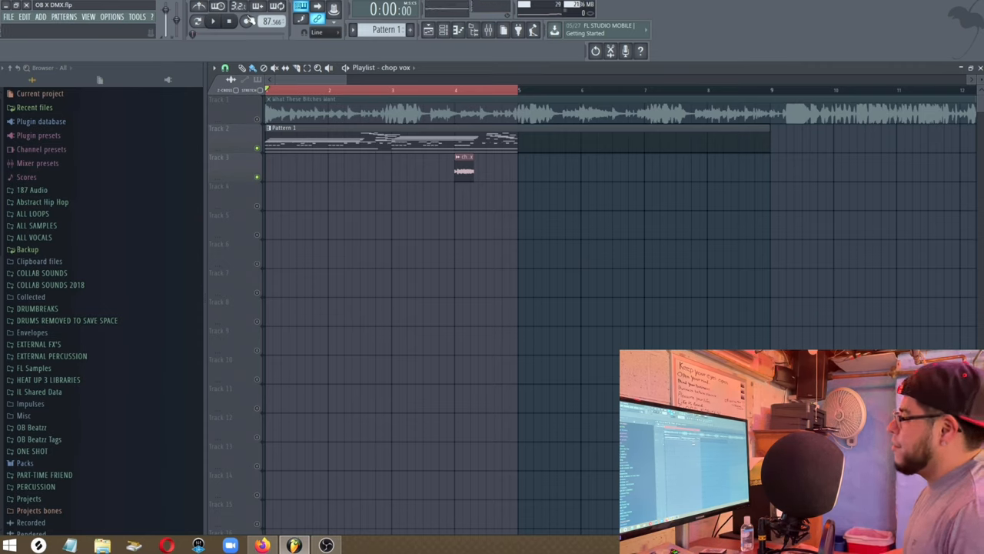
{"action": "left_click", "coordinate": [8, 16]}
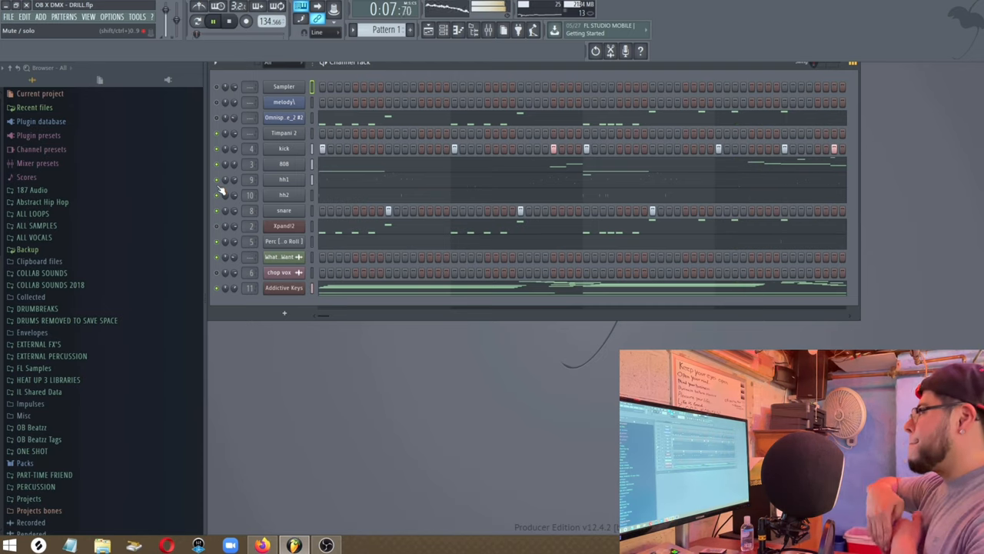
{"action": "left_click", "coordinate": [228, 21]}
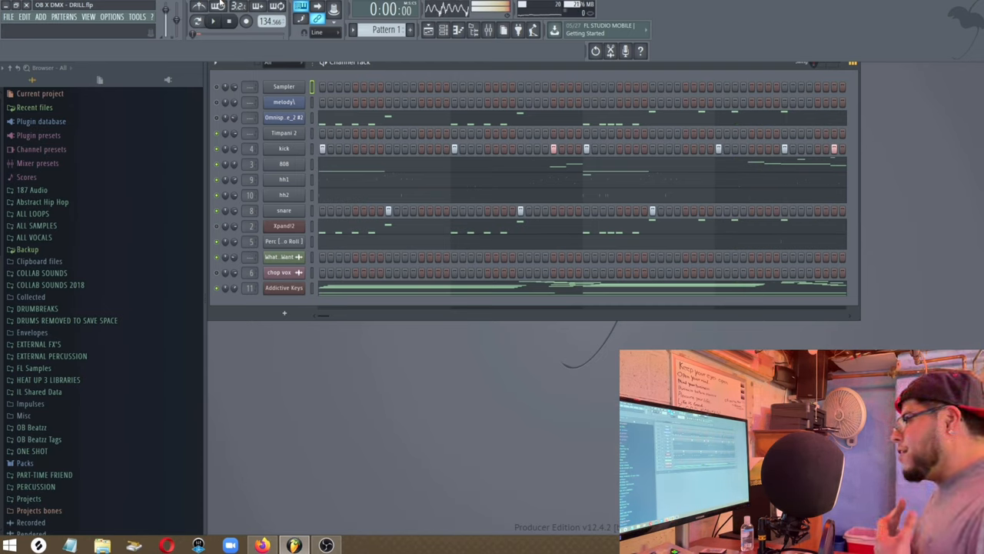